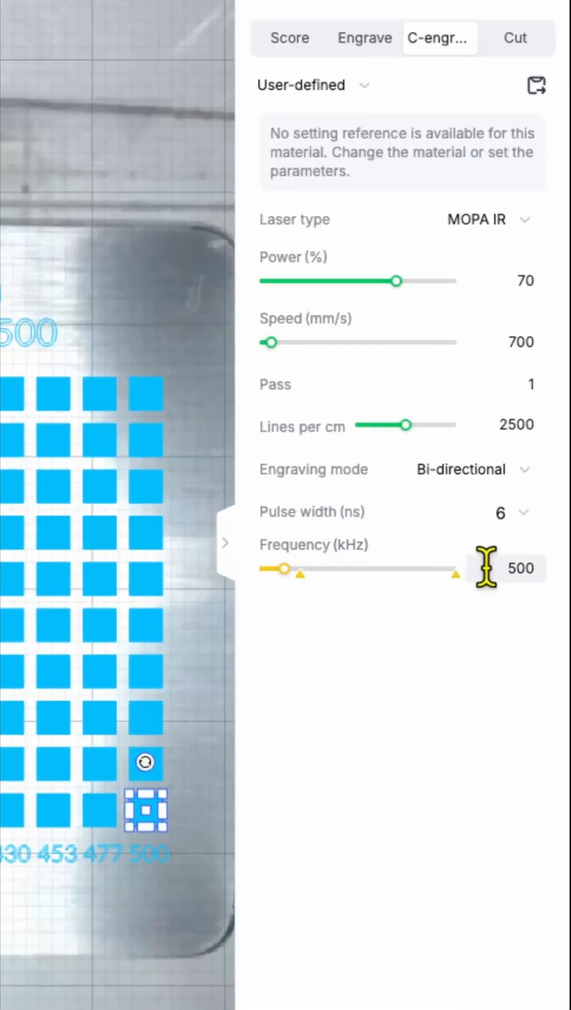
Set the C-engrave frequency for the selected test square to 1750 kHz
left_click(509, 512)
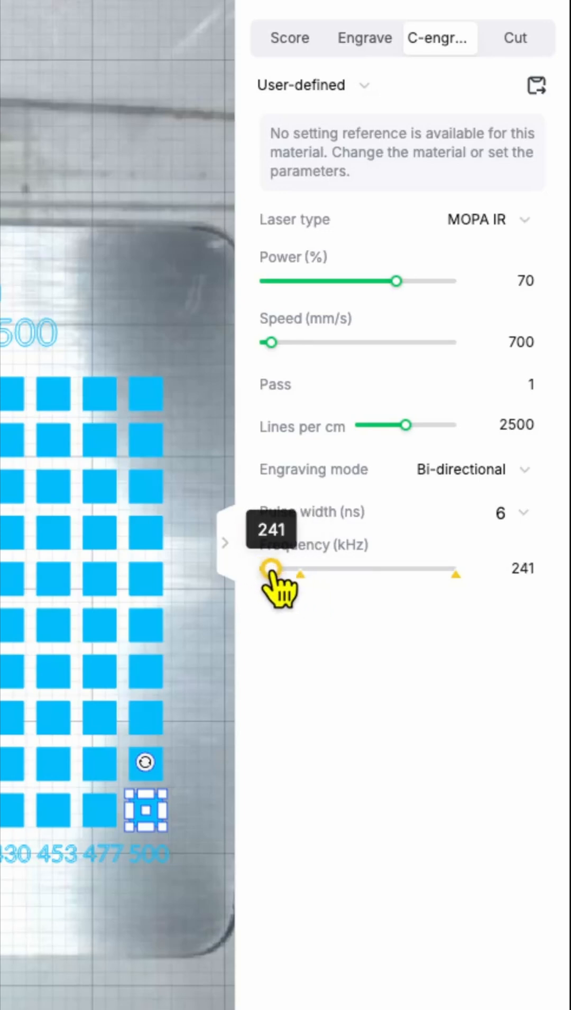
left_click_drag(267, 569, 326, 569)
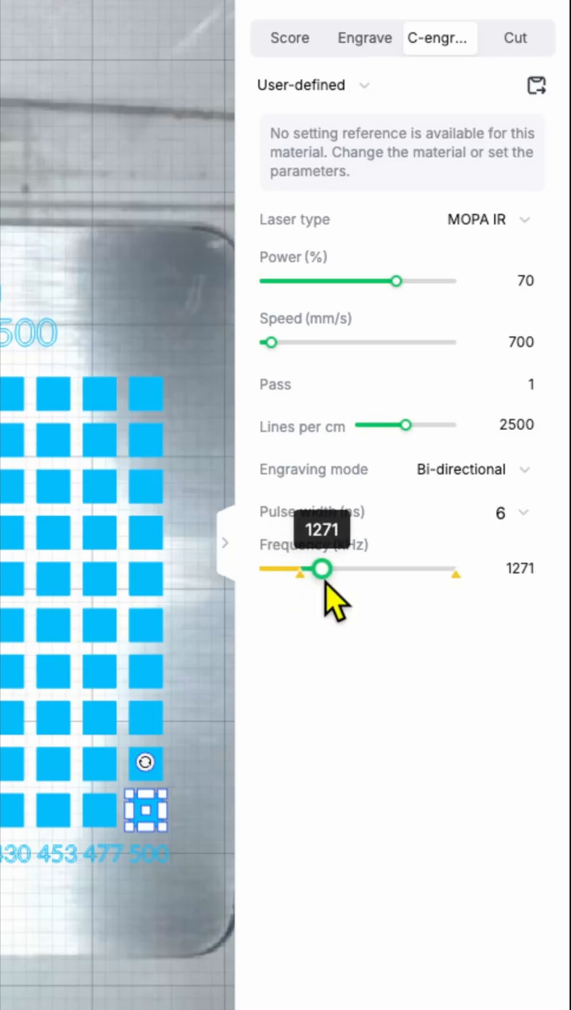
left_click_drag(322, 569, 440, 569)
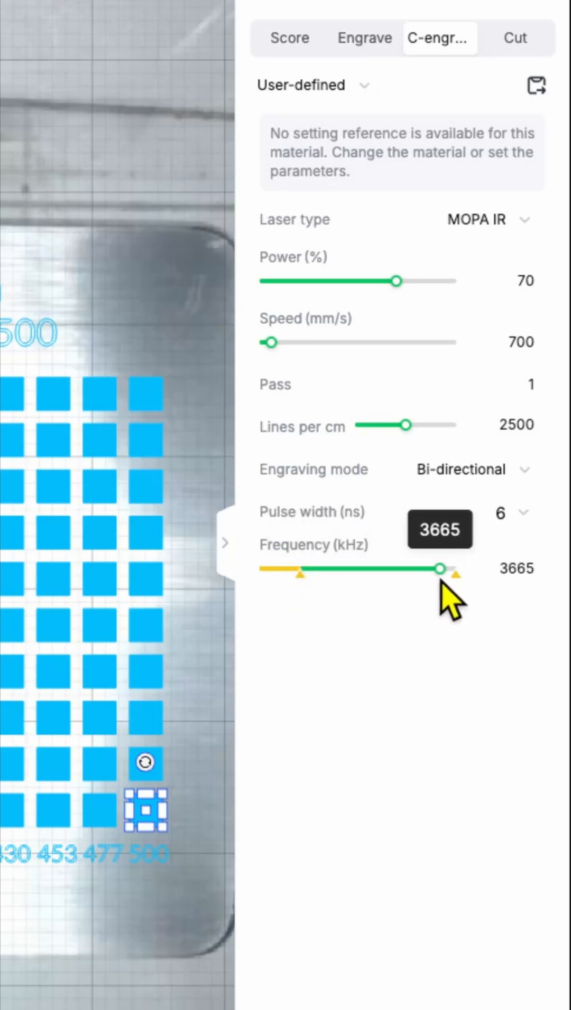
left_click_drag(440, 569, 345, 569)
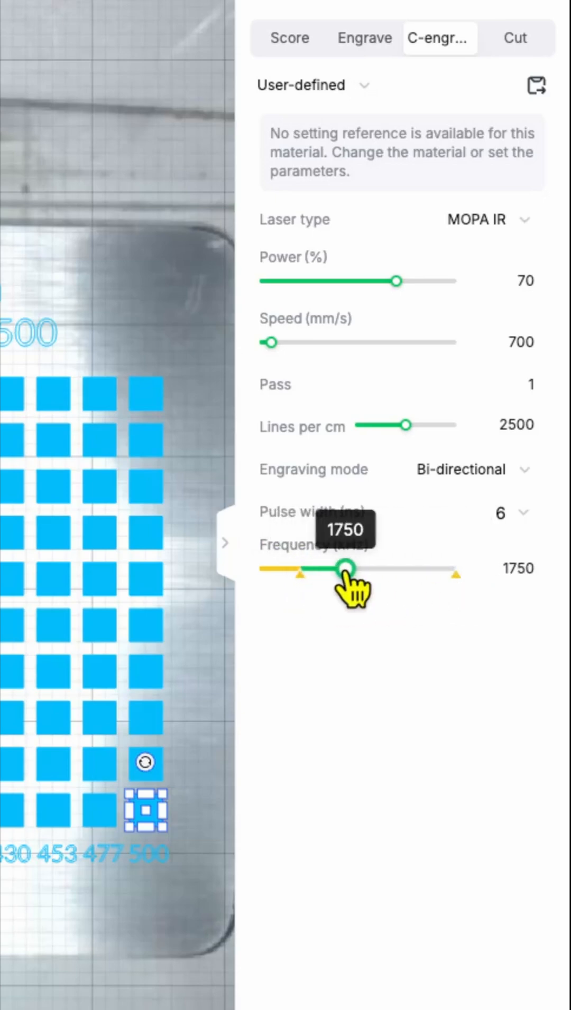